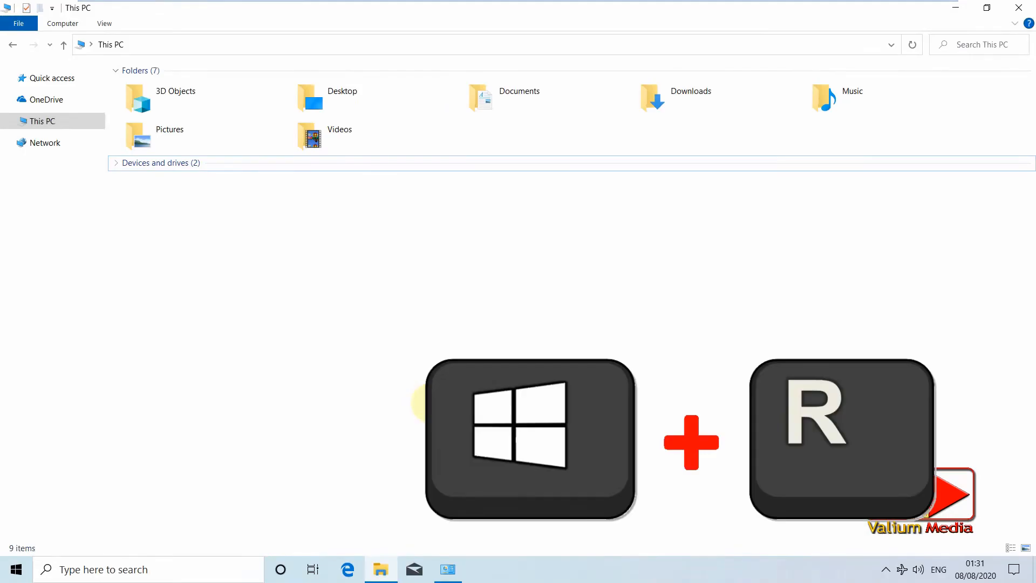
Run regedit from the Run dialog and approve the User Account Control prompt
key("Win+r")
type("regedit")
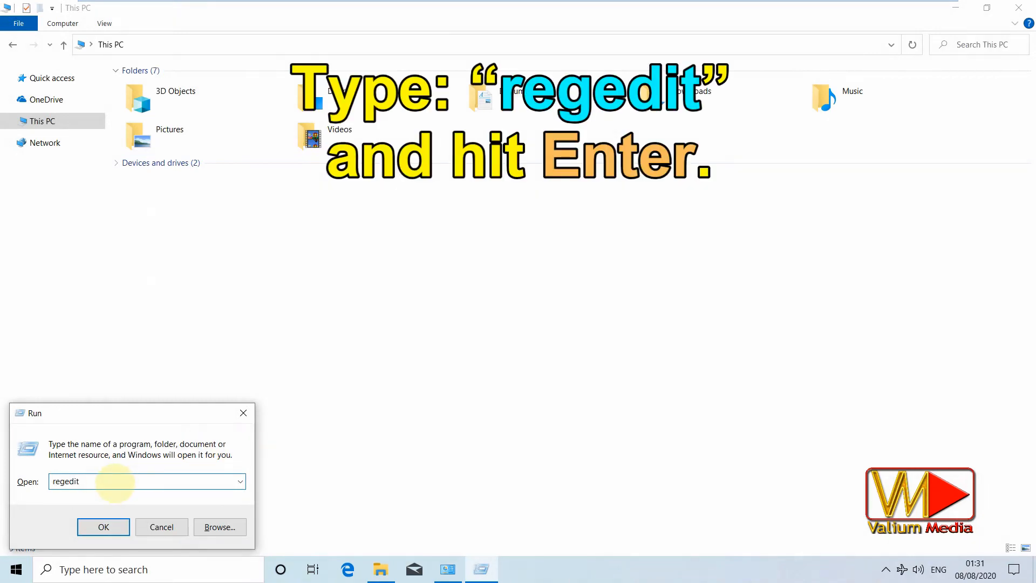
left_click(104, 526)
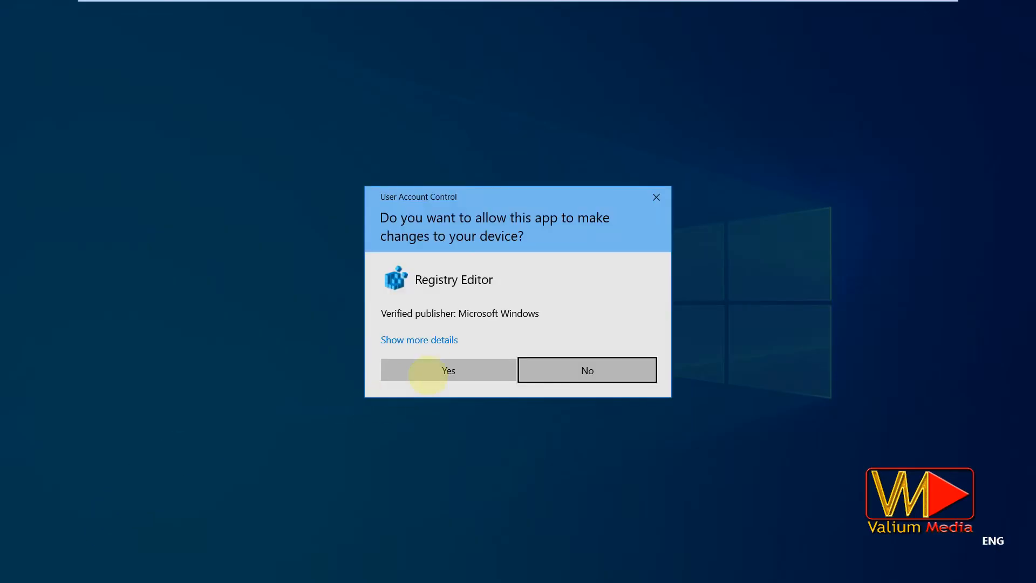
left_click(448, 369)
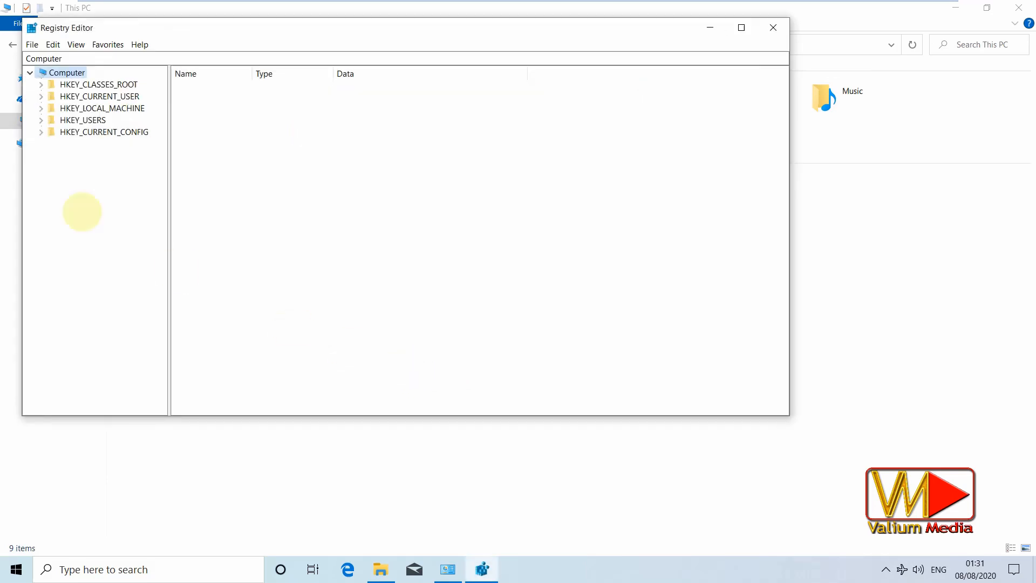
Export the whole registry to Documents as 'Registry Backup'
left_click(32, 44)
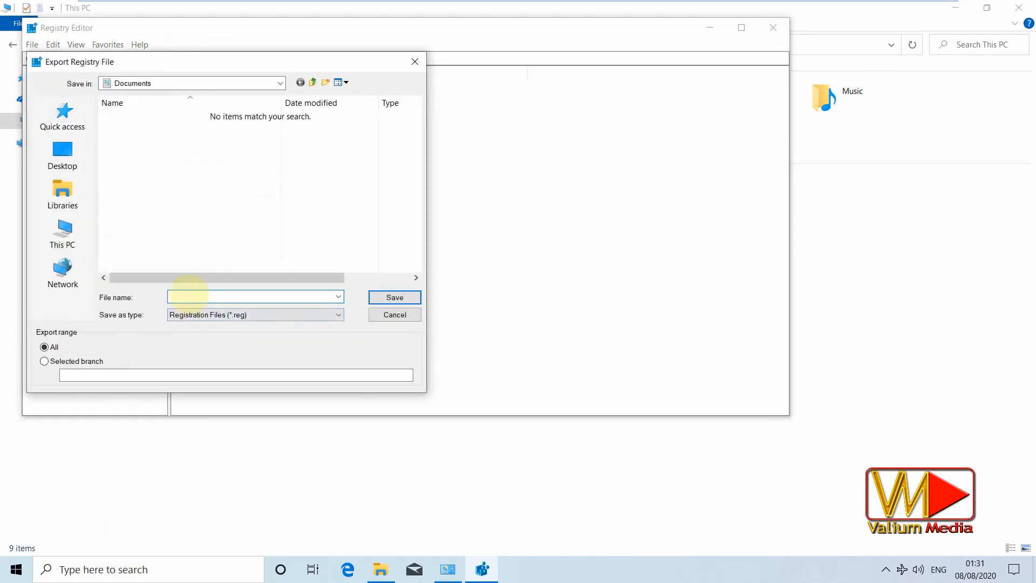
type("Reg")
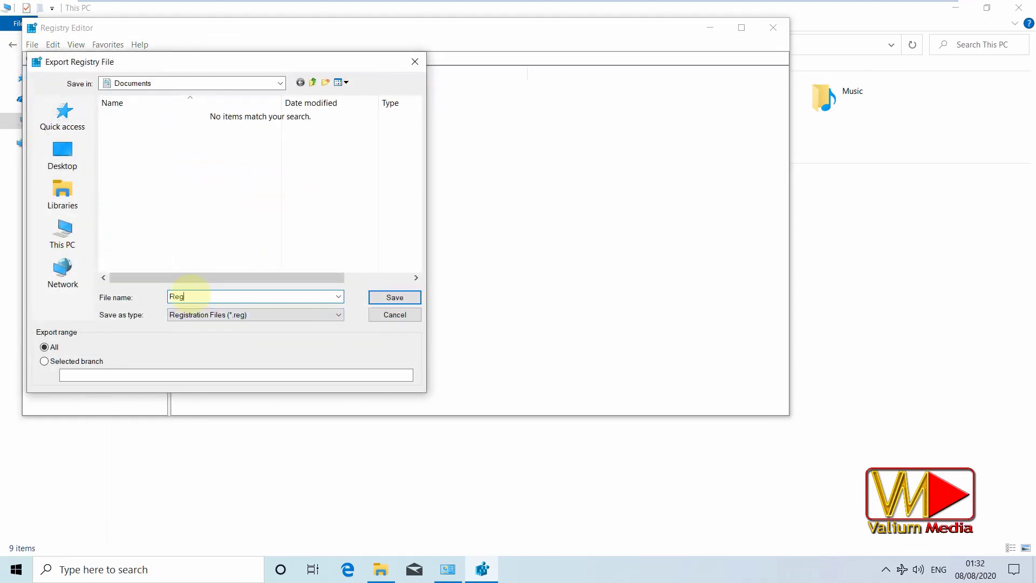
type("istry")
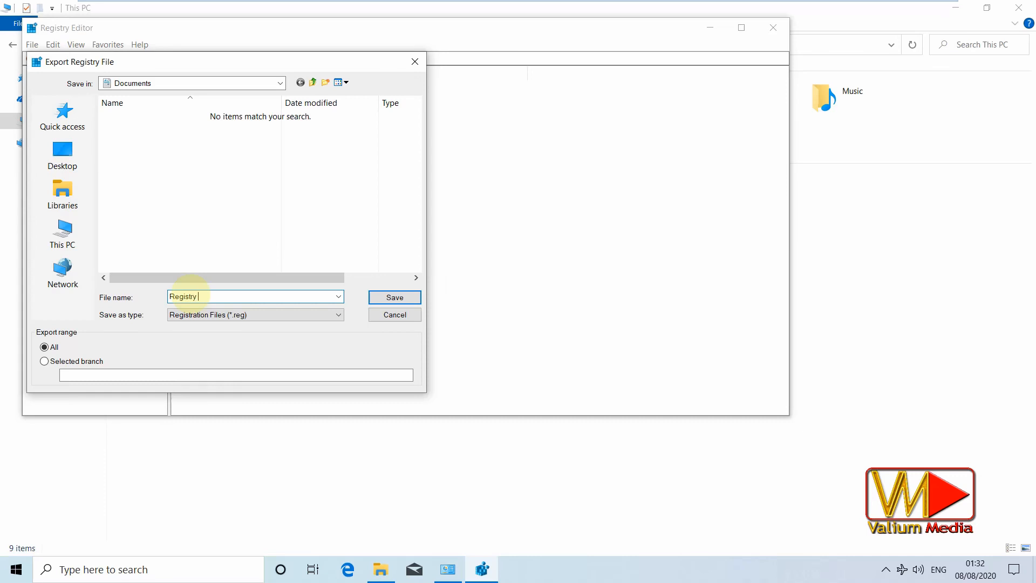
type("Back")
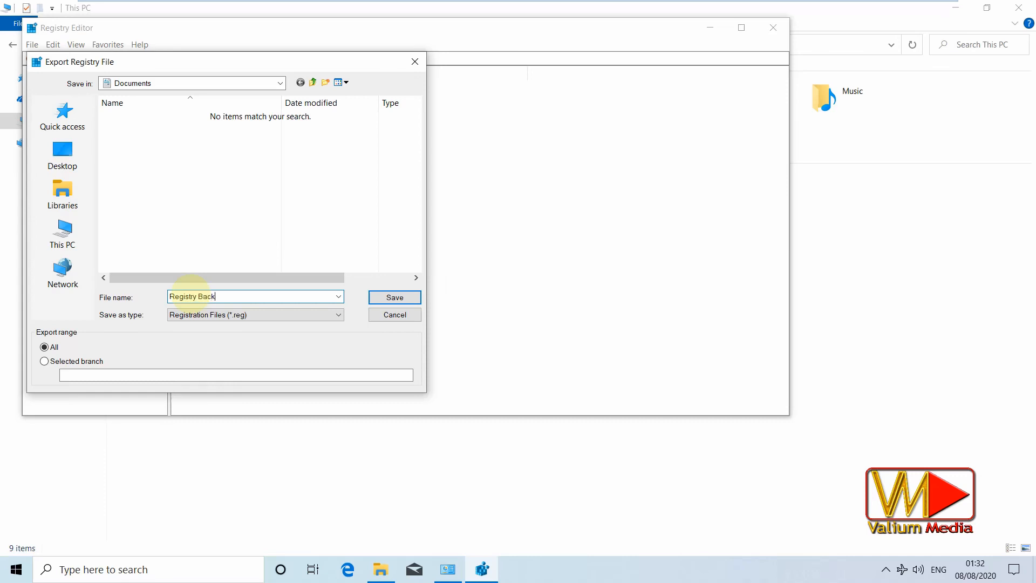
type("up")
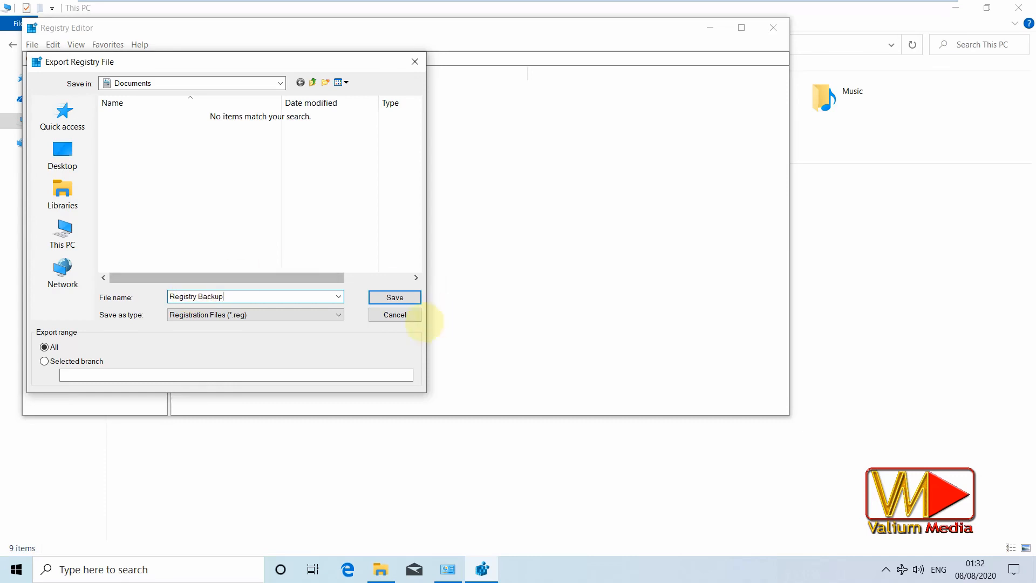
left_click(393, 298)
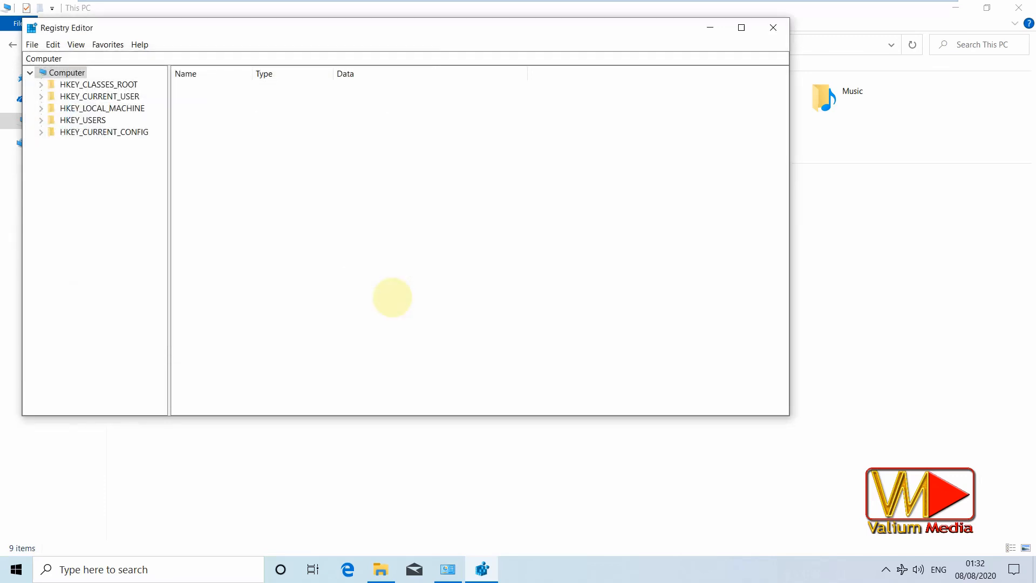
mouse_move(386, 300)
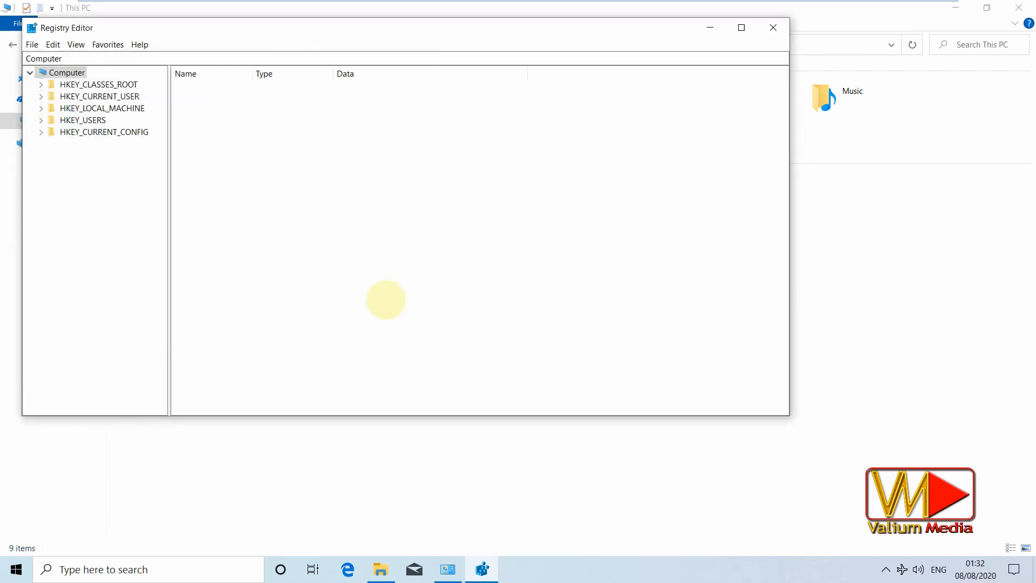
mouse_move(560, 216)
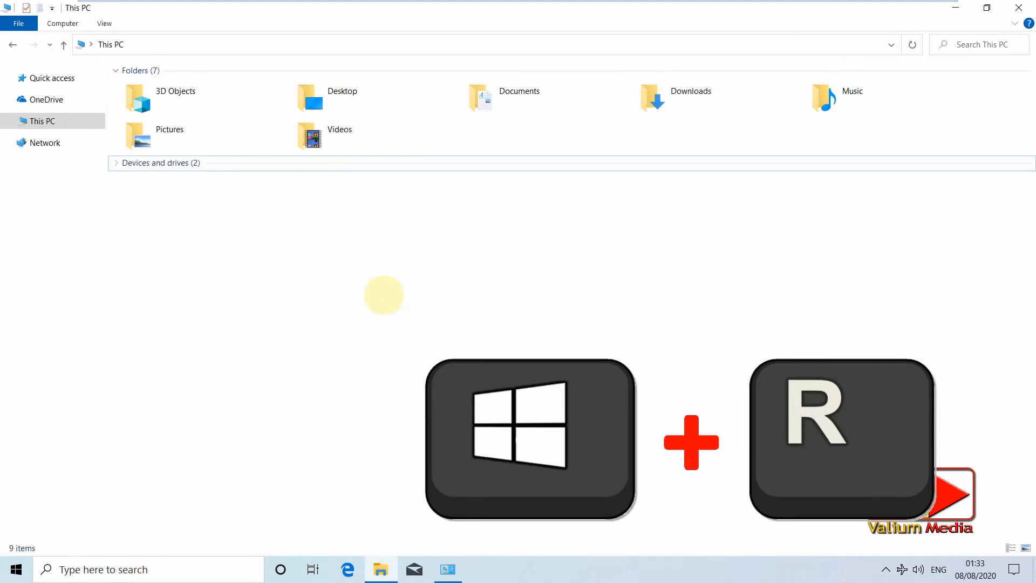
Launch sysdm.cpl from the Run dialog to open System Properties
key("Win+r")
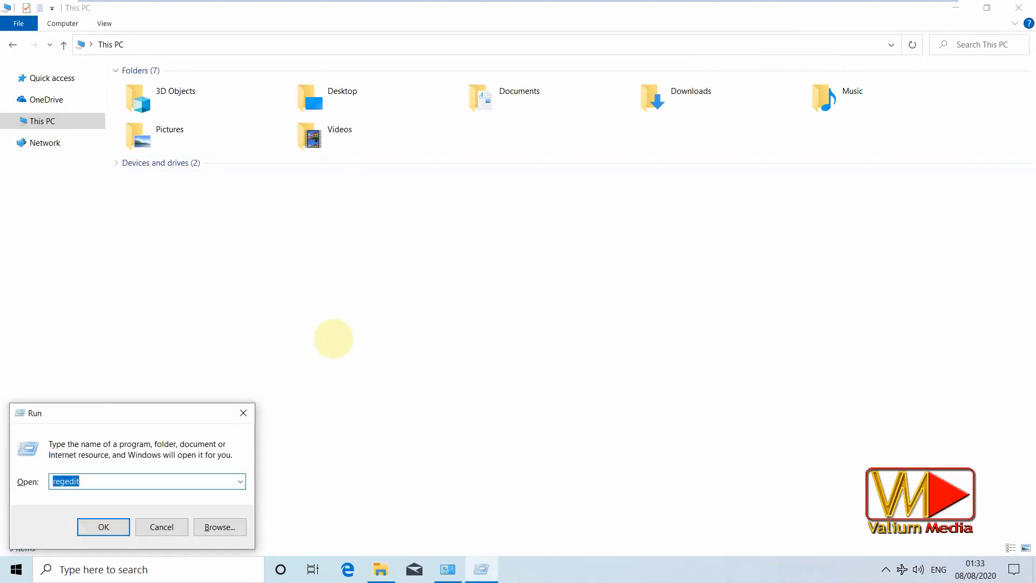
type("sysdm.cpl")
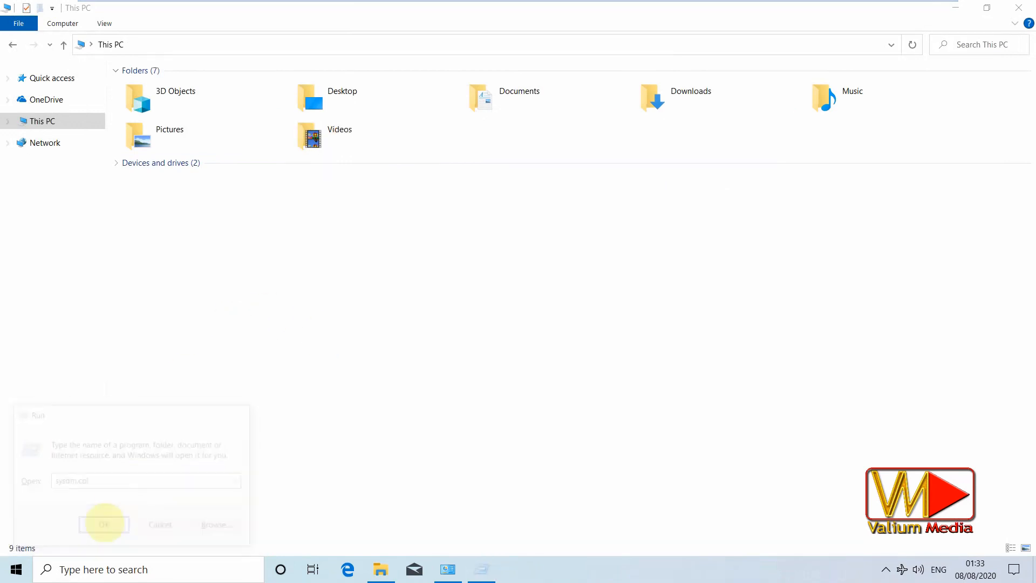
left_click(104, 523)
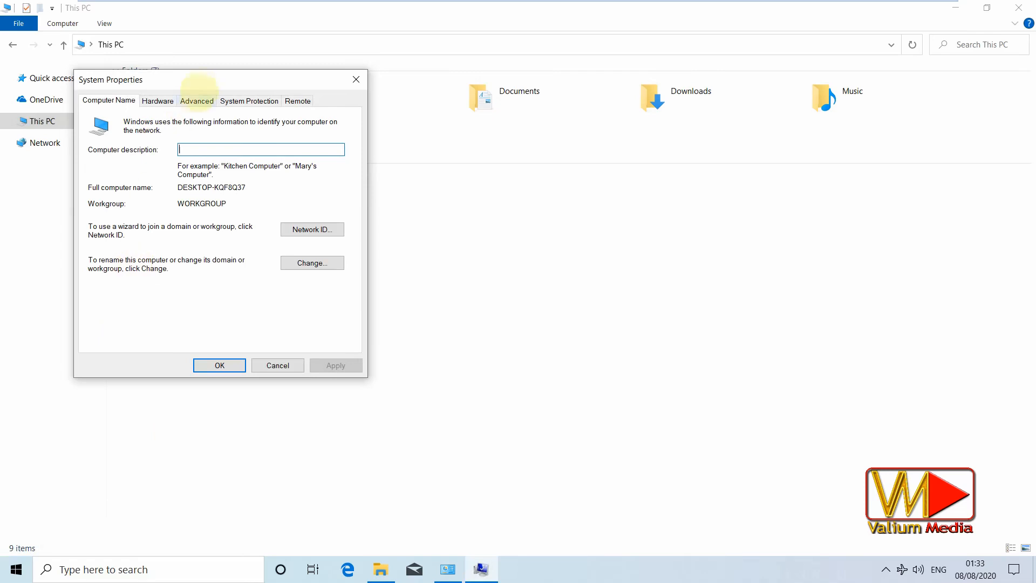
Turn on system protection for drive C: with max usage 14% (4.11 GB)
left_click(250, 100)
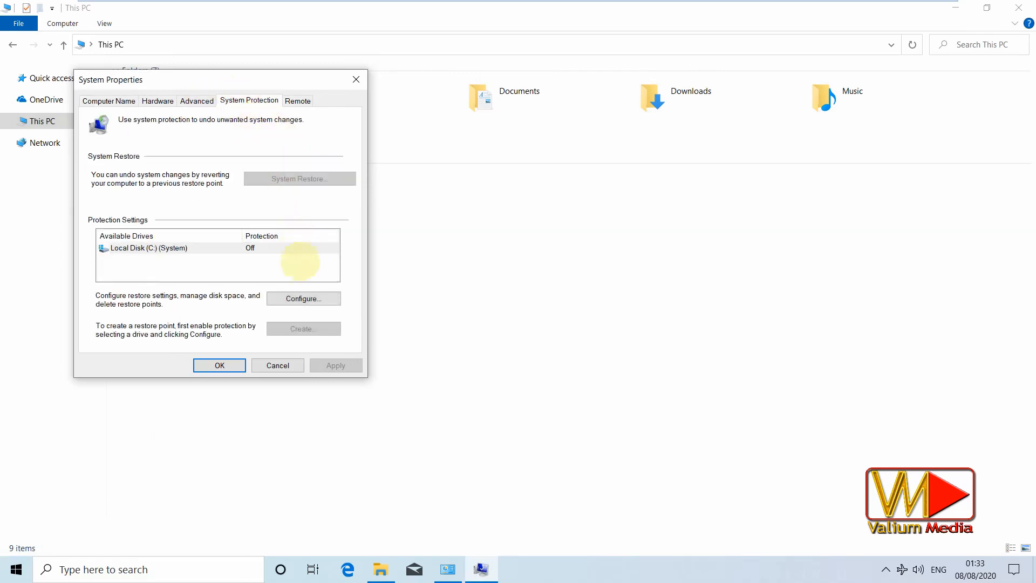
left_click(302, 298)
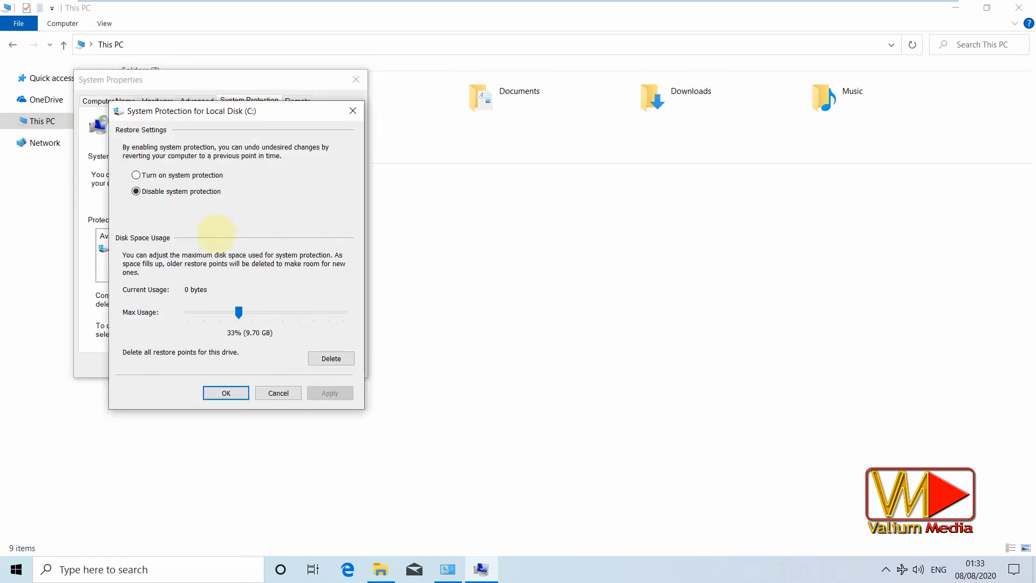
left_click(136, 174)
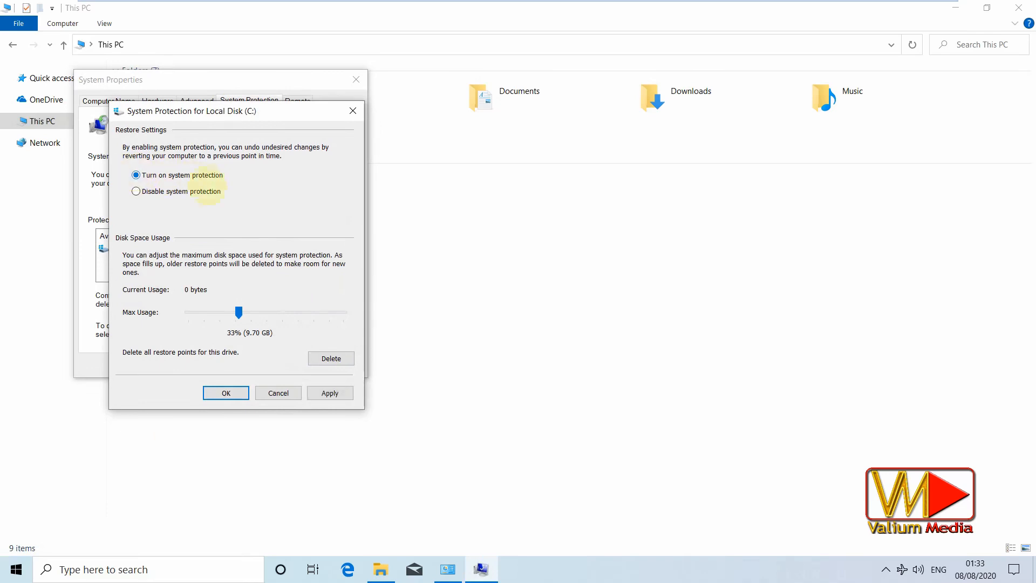
mouse_move(239, 312)
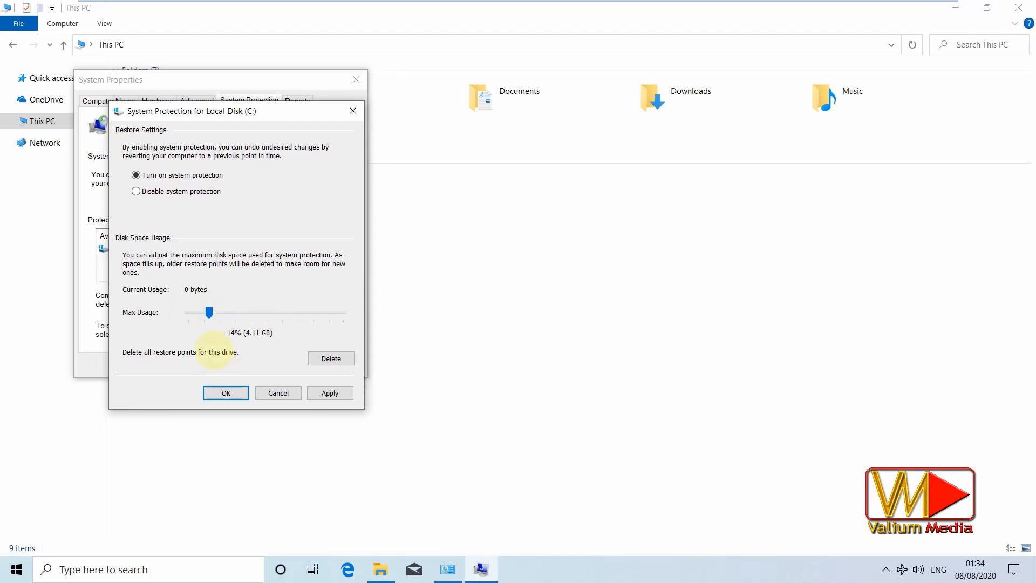
left_click(226, 393)
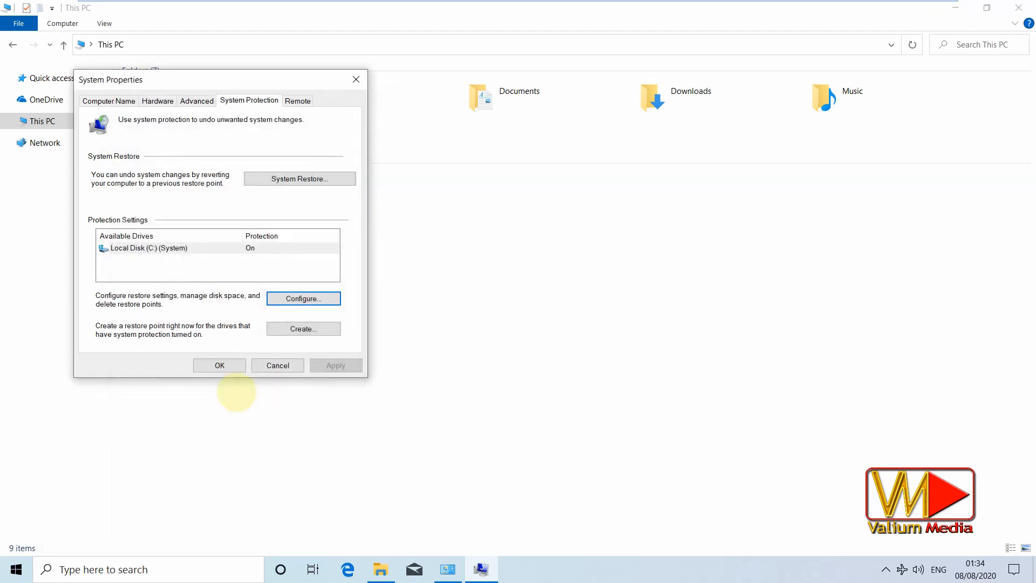
mouse_move(350, 228)
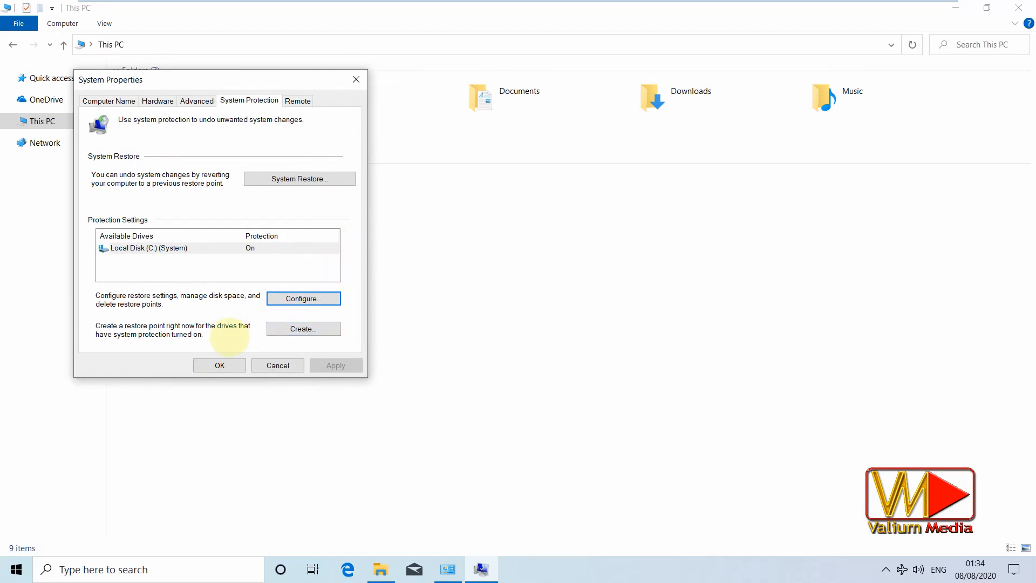
mouse_move(219, 365)
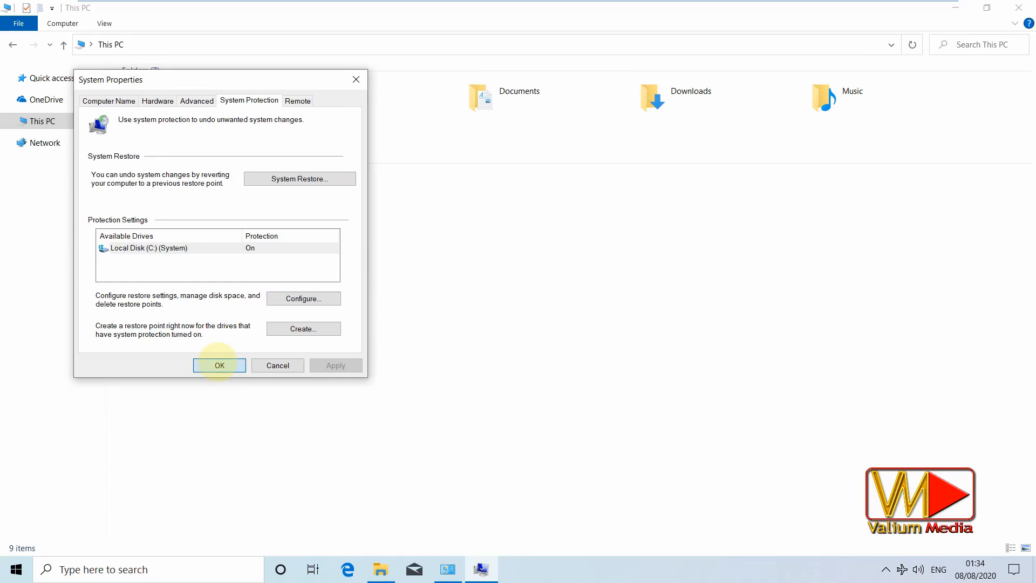
left_click(218, 365)
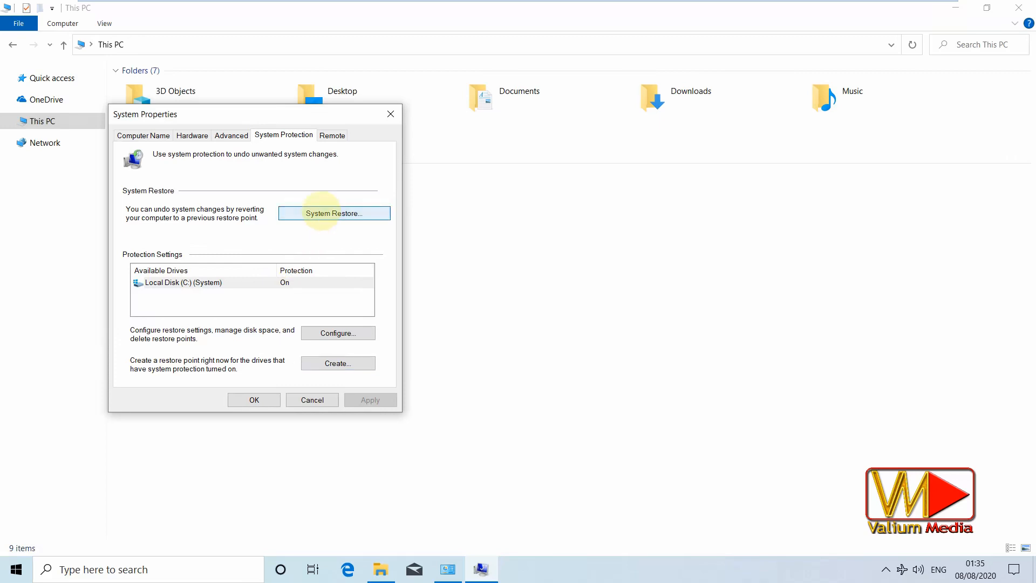
Start the System Restore wizard, pass the introduction, and select Windows 10
left_click(334, 213)
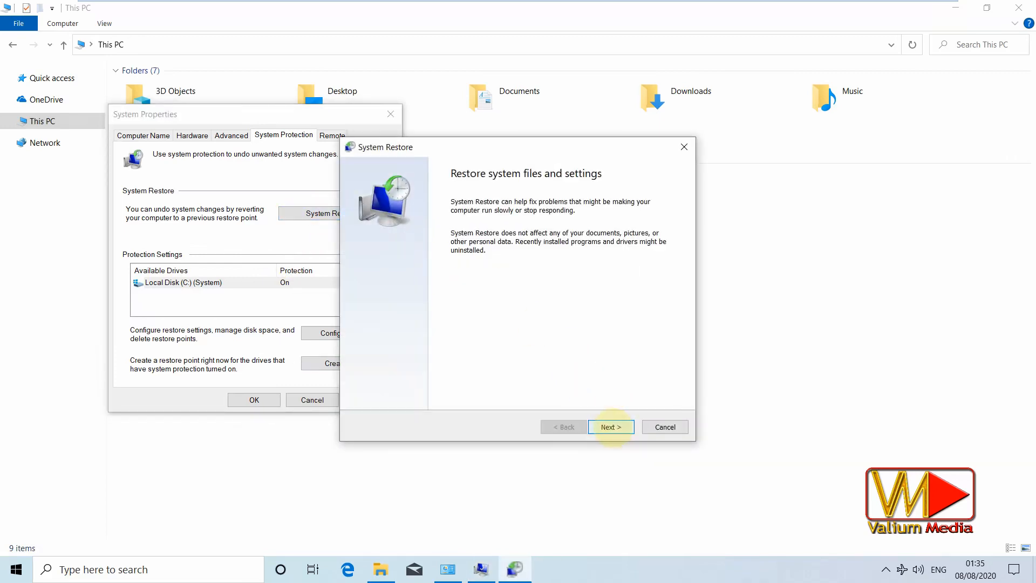
left_click(610, 426)
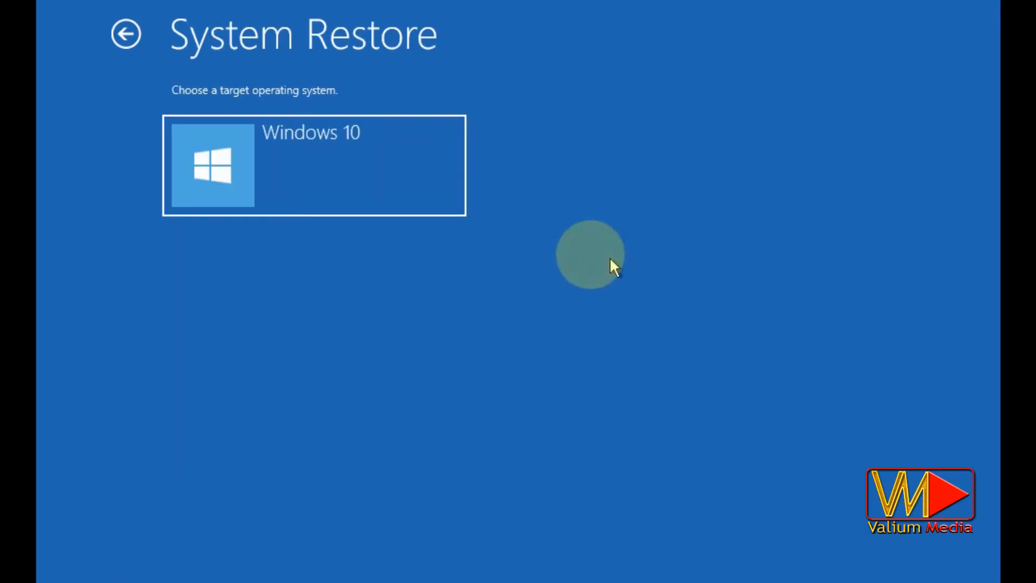
left_click(314, 165)
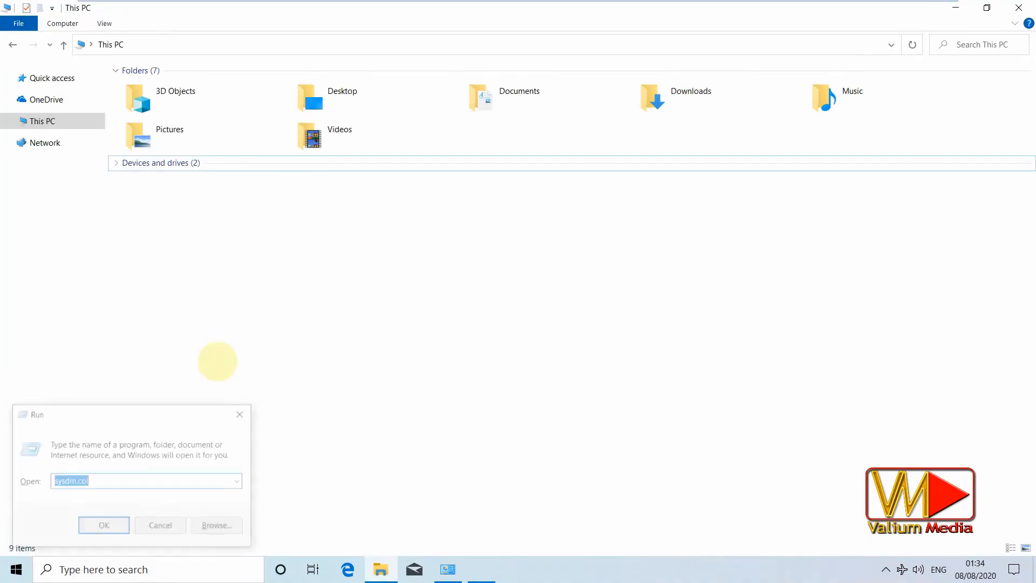
Create a restore point described 'Before installing.......' from the System Protection tab
left_click(103, 525)
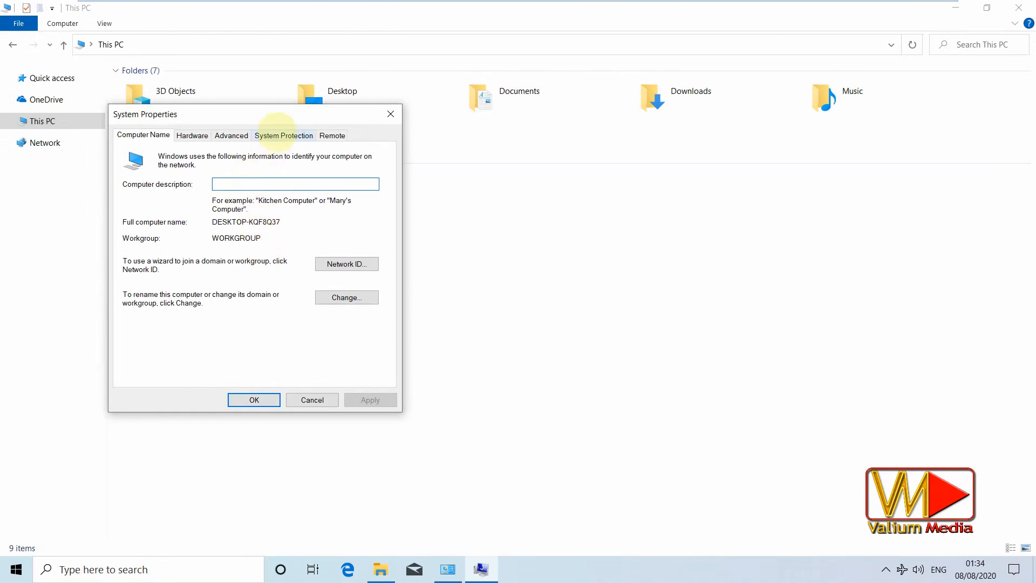
left_click(283, 136)
type("Before ins")
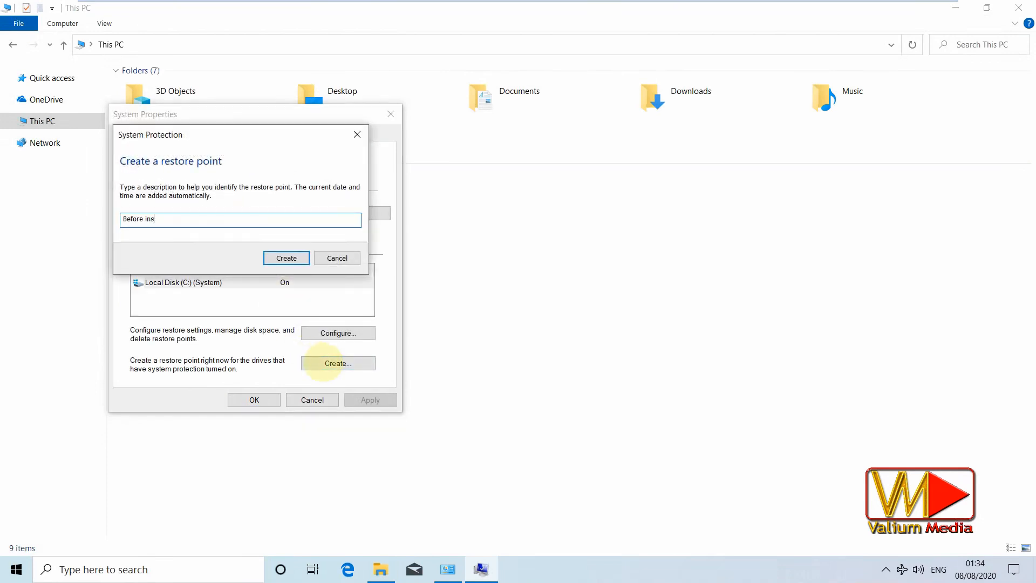
type("talling.......")
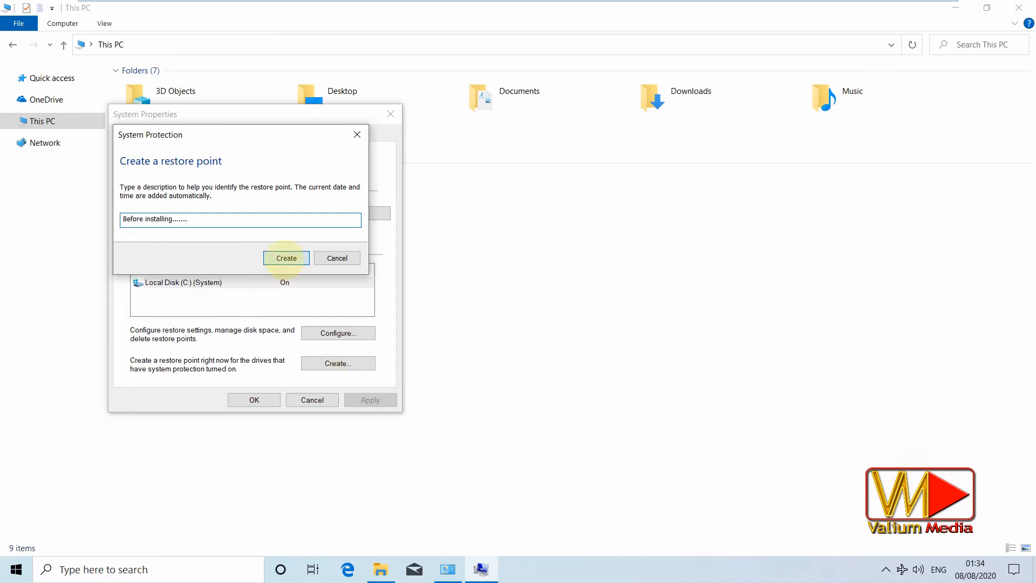
left_click(286, 258)
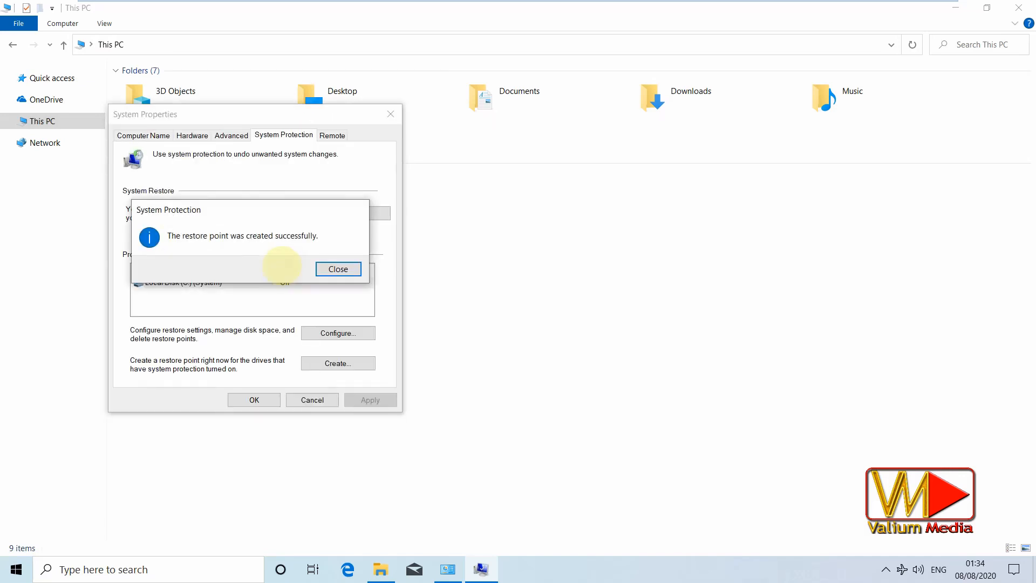
Dismiss the success message and select the 08/08/2020 'Before installing' point in System Restore
left_click(338, 269)
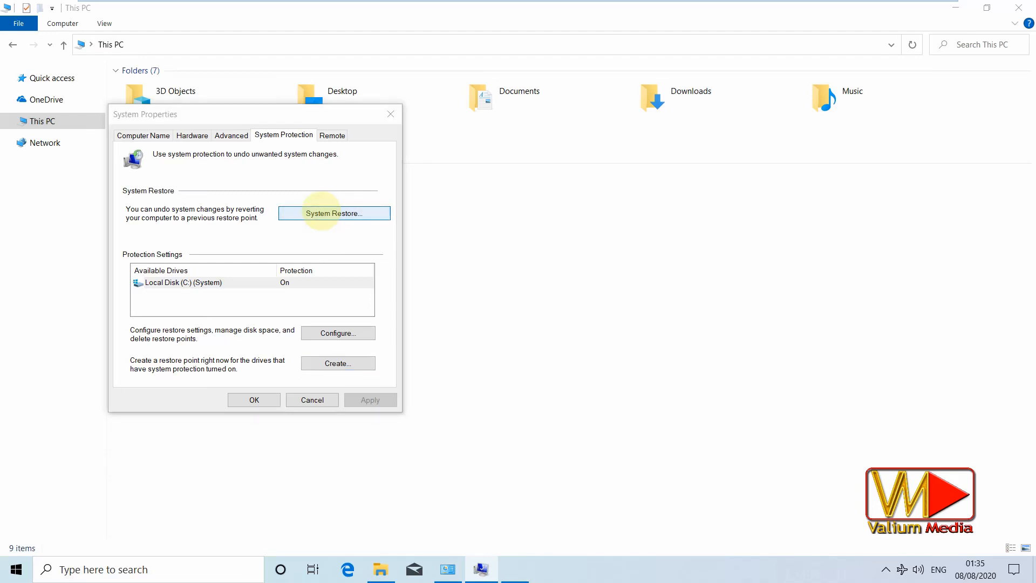
left_click(334, 212)
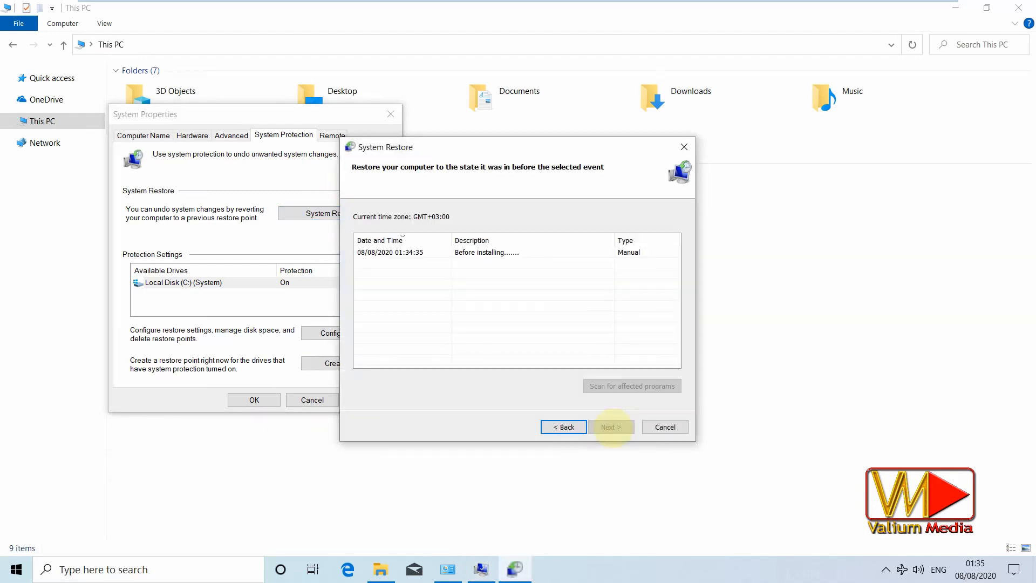
left_click(486, 253)
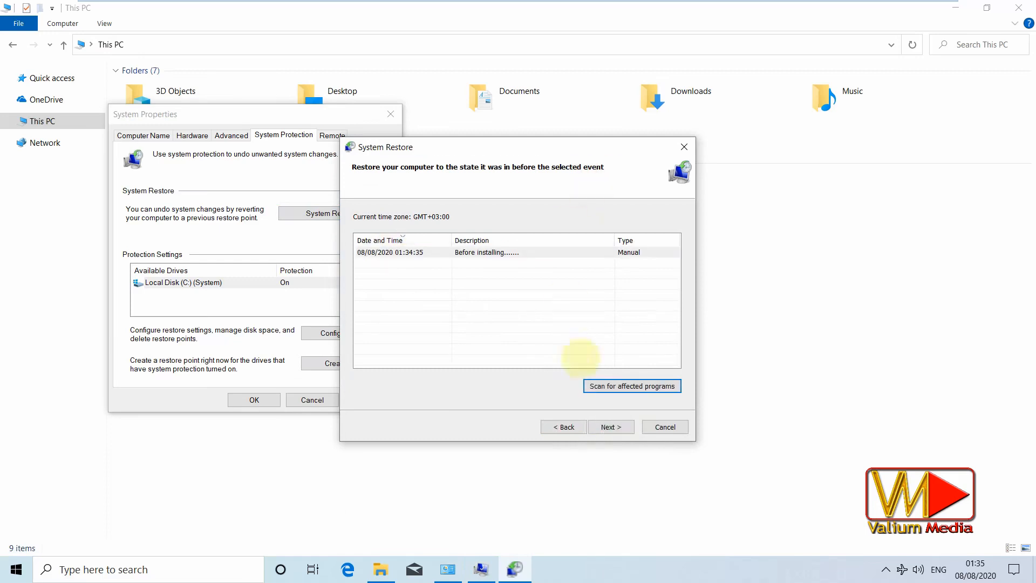